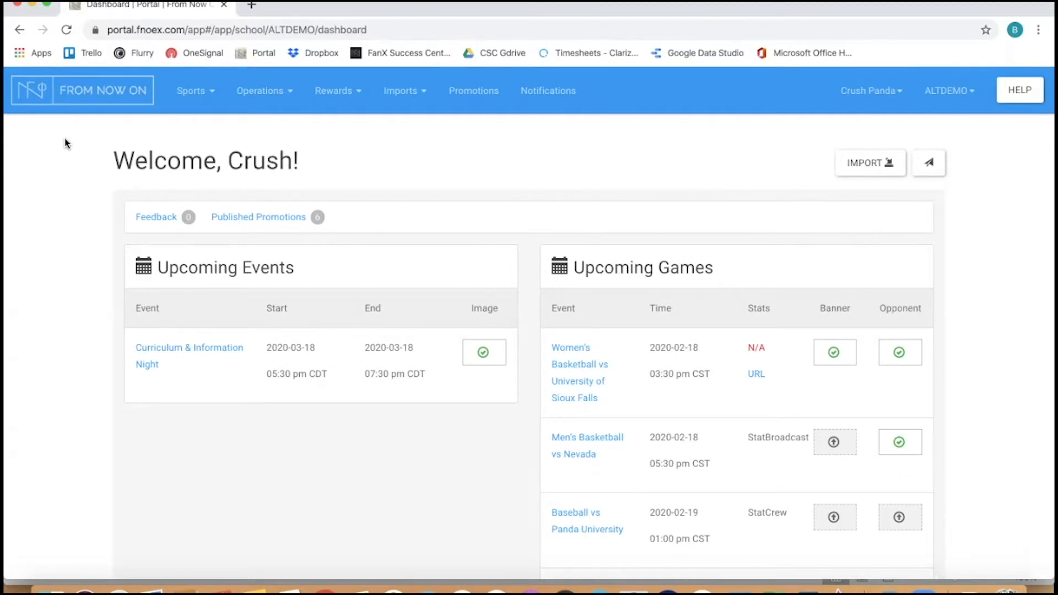
pyautogui.moveTo(257, 136)
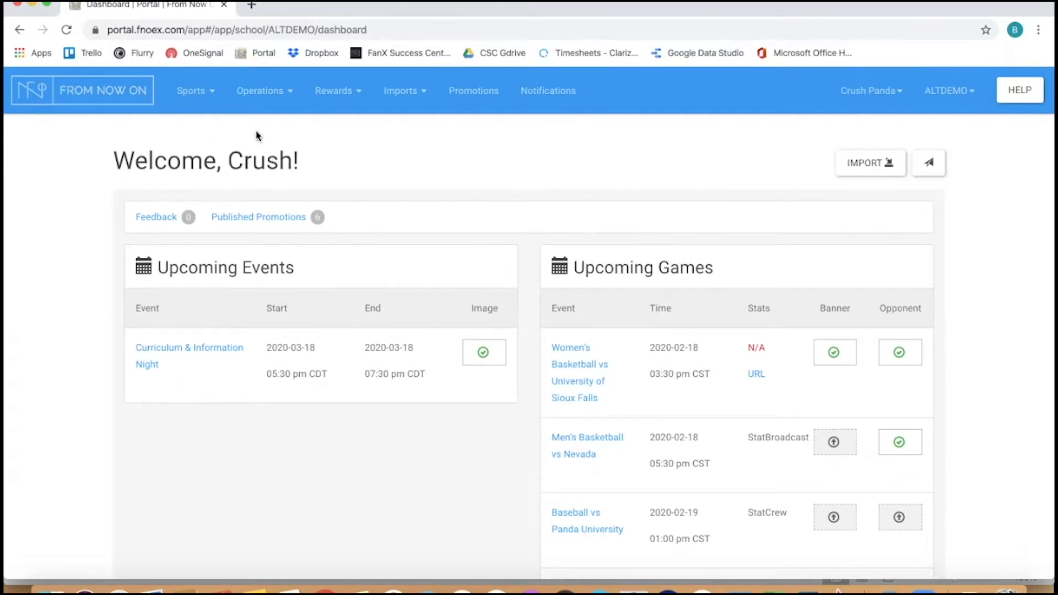
pyautogui.moveTo(425, 101)
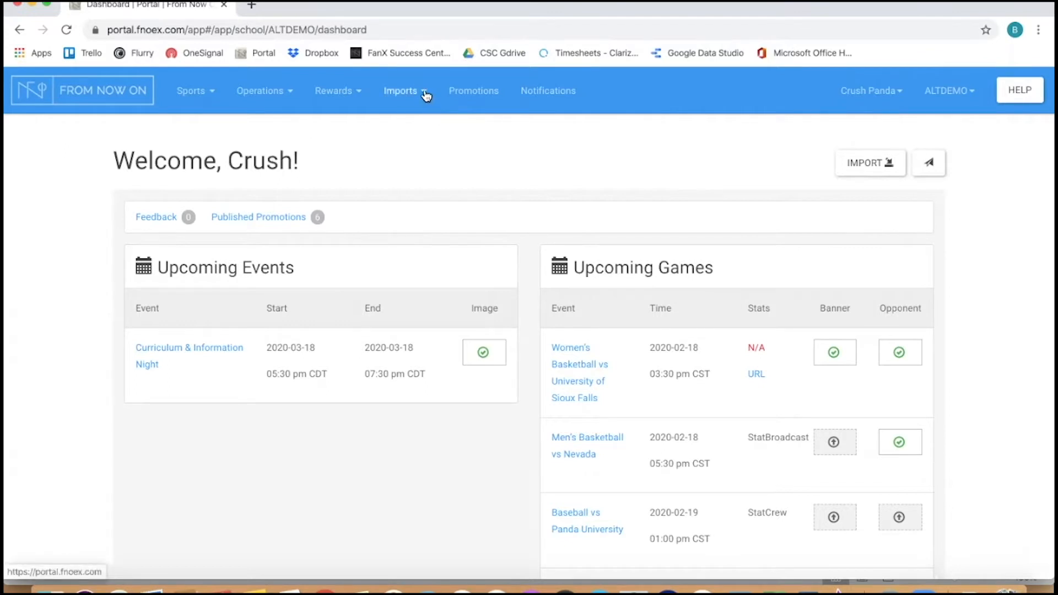
# Download the Player Roster Excel template from Import Data and open it in Excel.
pyautogui.click(400, 91)
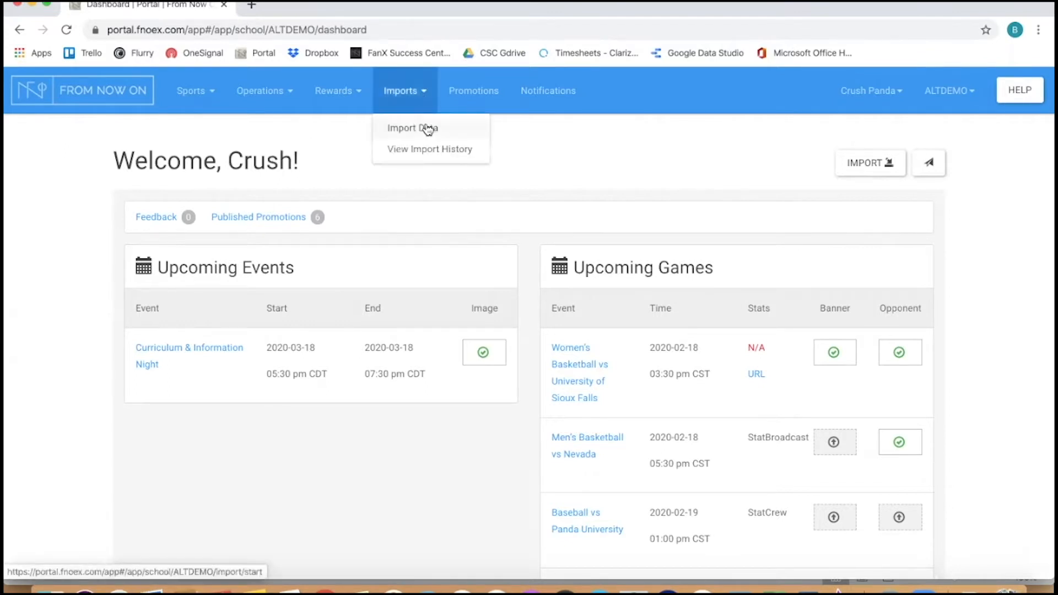
pyautogui.click(413, 129)
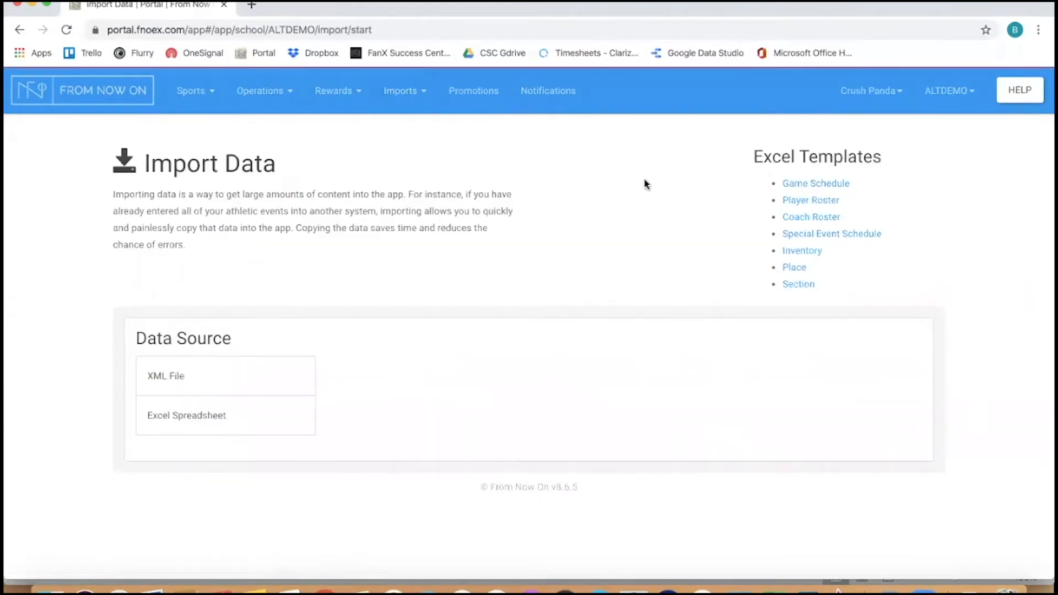
pyautogui.moveTo(757, 188)
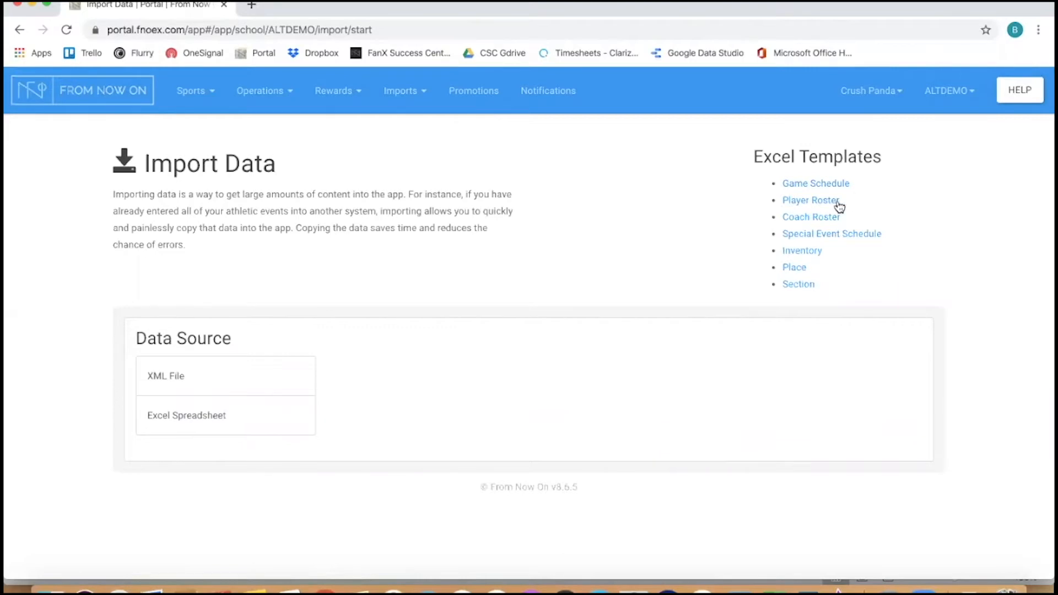
pyautogui.click(811, 200)
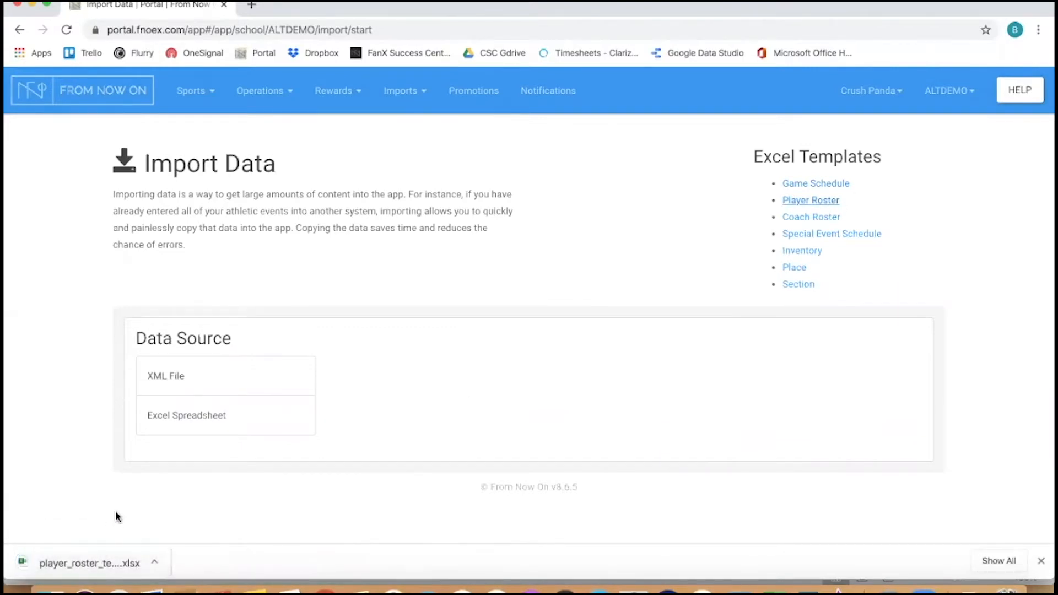
pyautogui.click(88, 563)
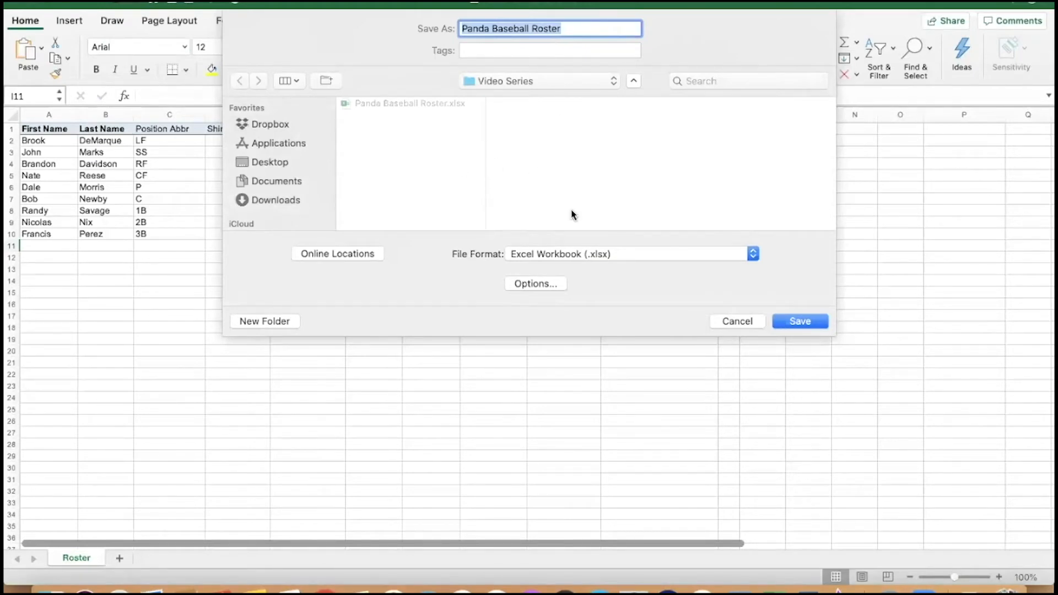
# Save the roster as 'Panda Baseball Roster', replacing the existing file.
pyautogui.click(799, 321)
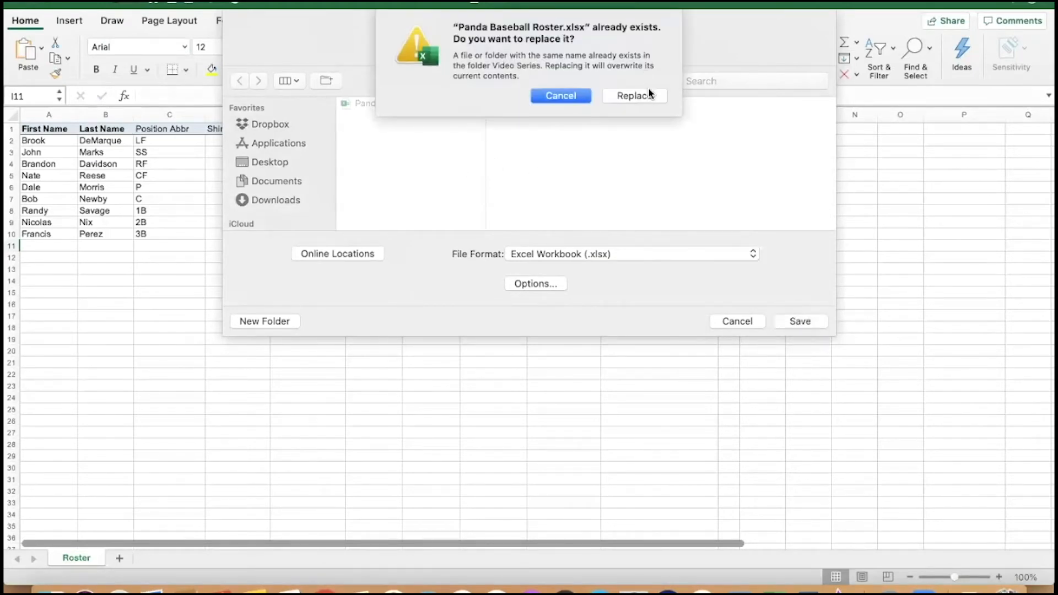
pyautogui.click(634, 95)
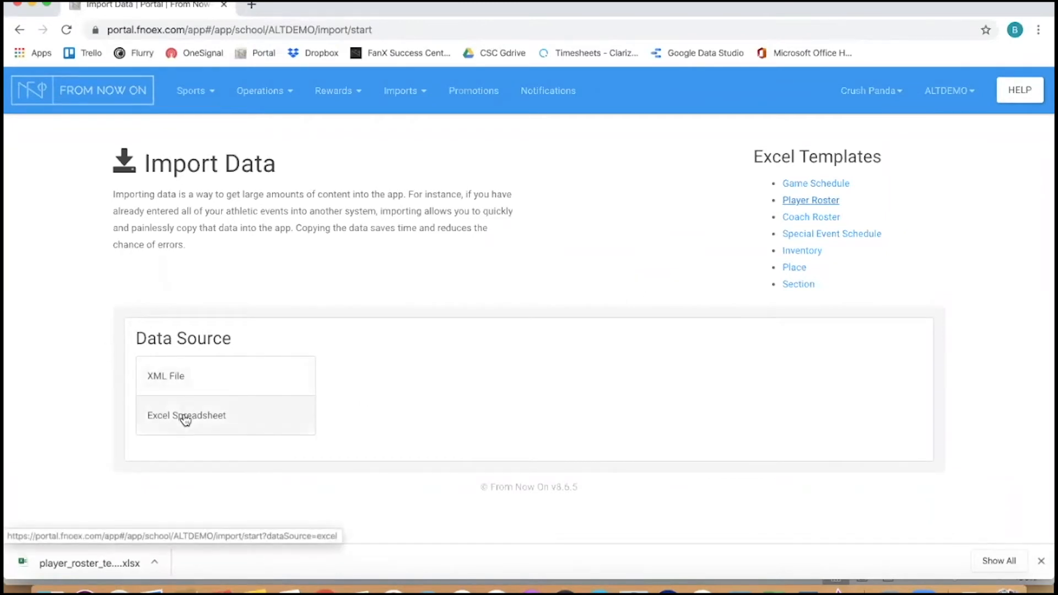
# Import Panda Baseball Roster.xlsx as an Excel Player Roster for the Baseball team.
pyautogui.click(186, 416)
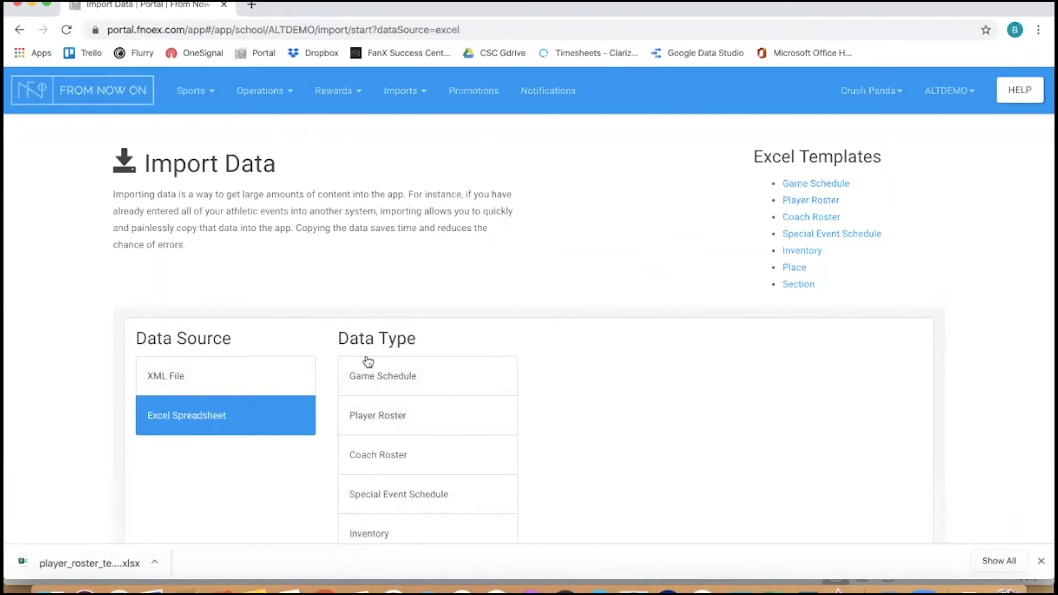
pyautogui.click(377, 416)
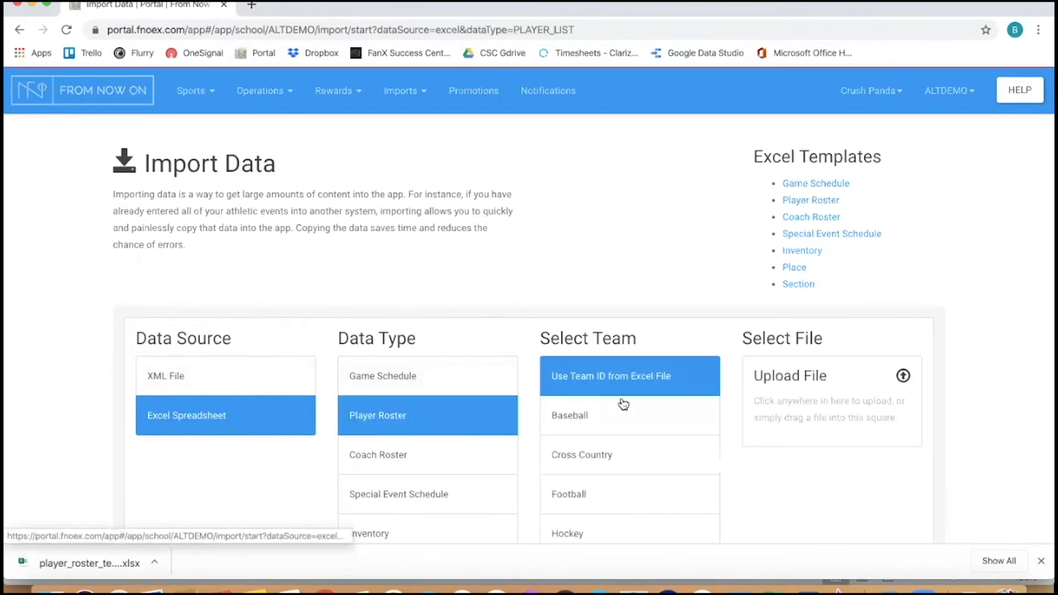
pyautogui.scroll(-3)
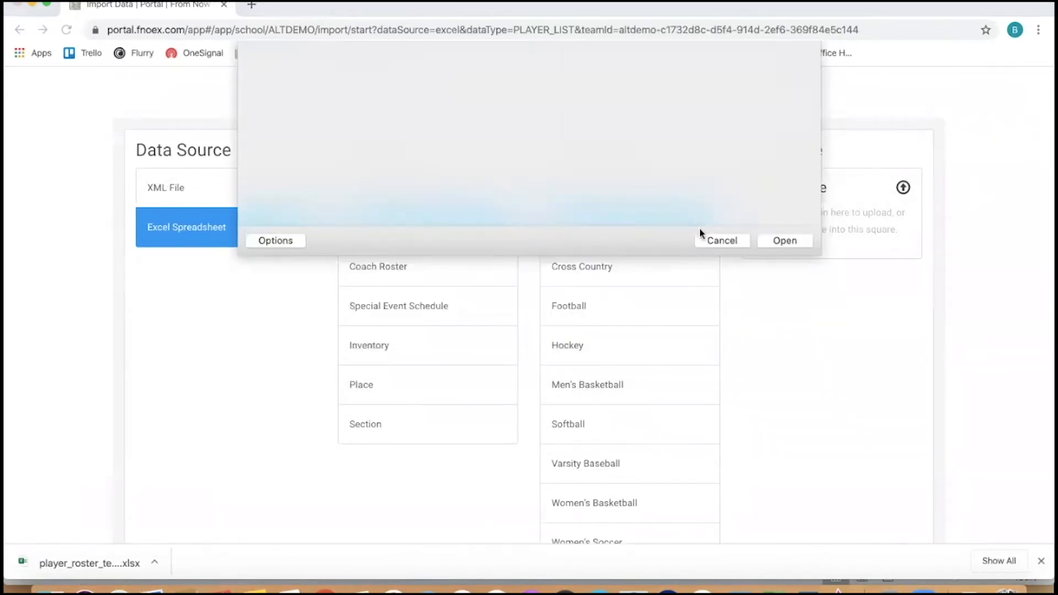
pyautogui.click(784, 240)
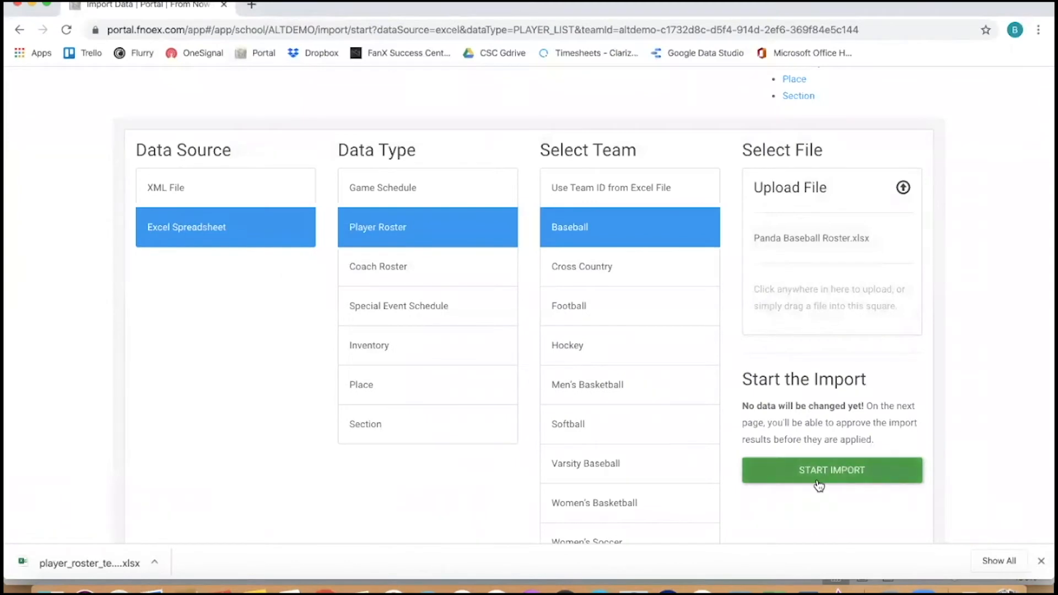
pyautogui.click(832, 470)
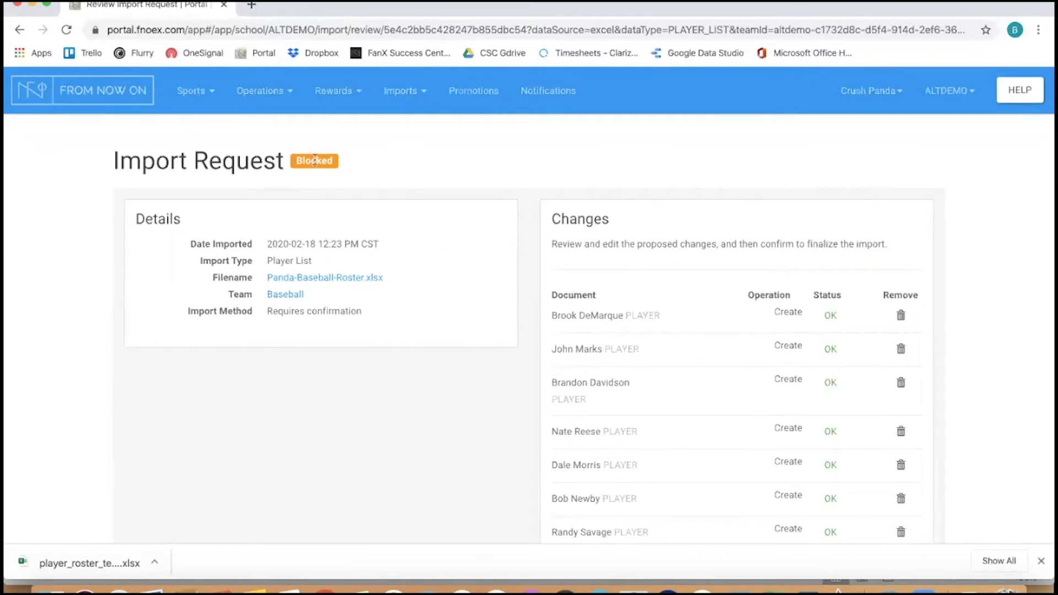
# Scroll through the import request to confirm all nine player creations.
pyautogui.scroll(-3)
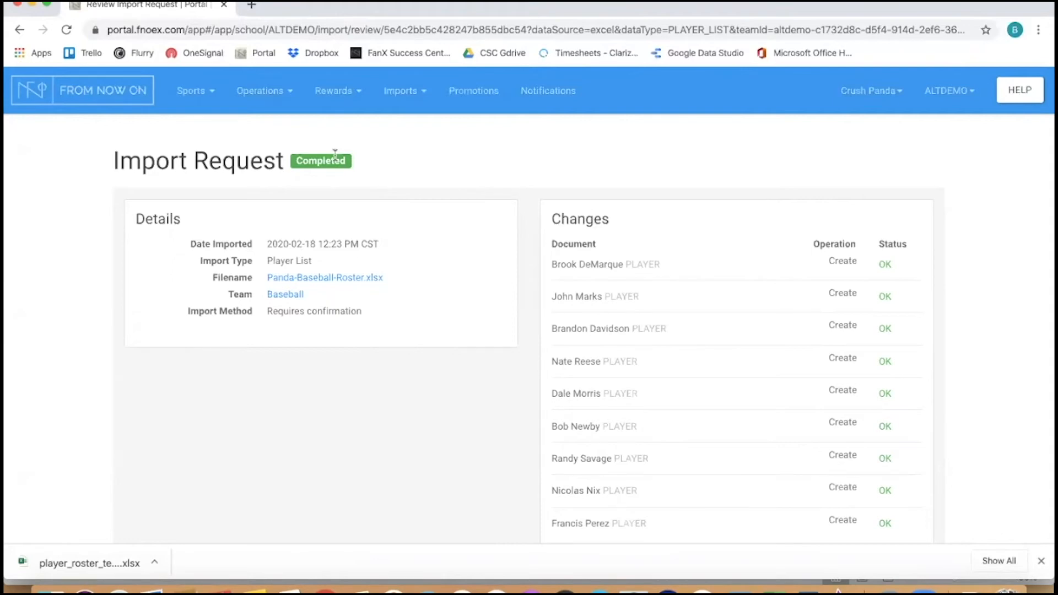
pyautogui.moveTo(207, 98)
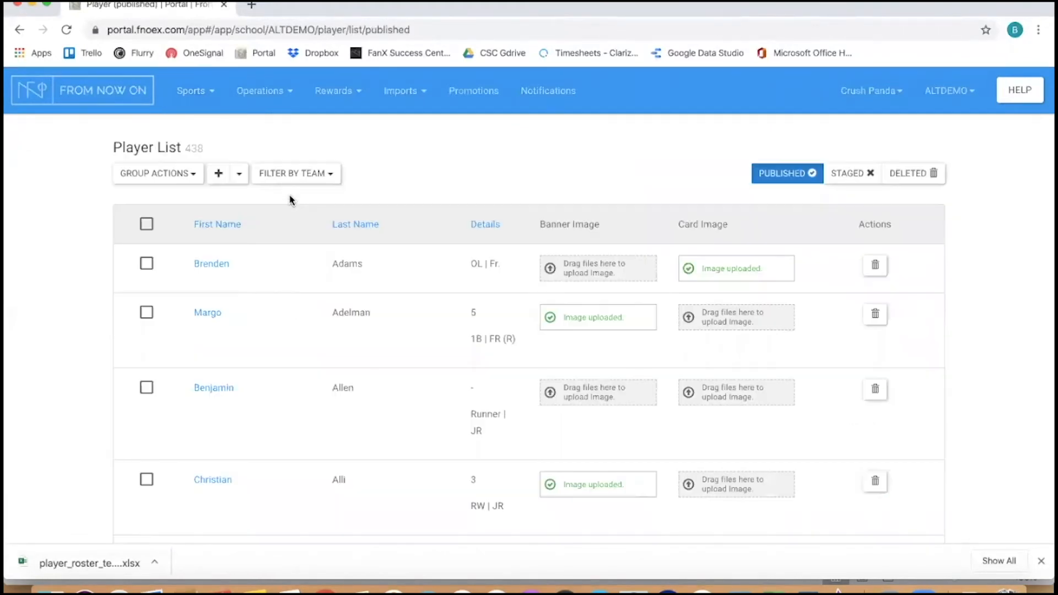
# Filter the player list to Baseball and view the nine staged players.
pyautogui.click(293, 174)
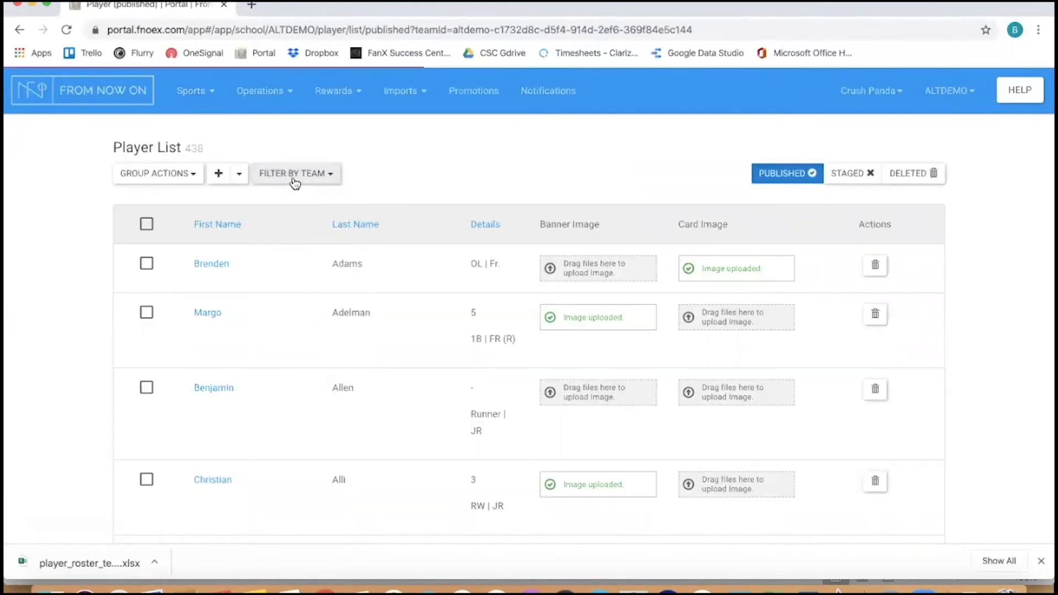
pyautogui.click(296, 173)
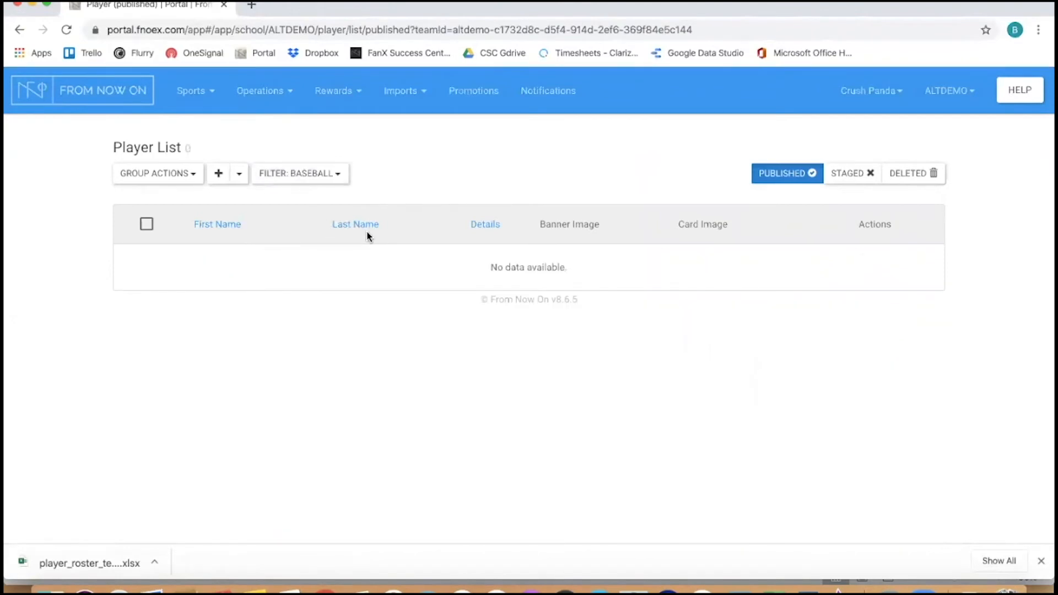
pyautogui.moveTo(564, 263)
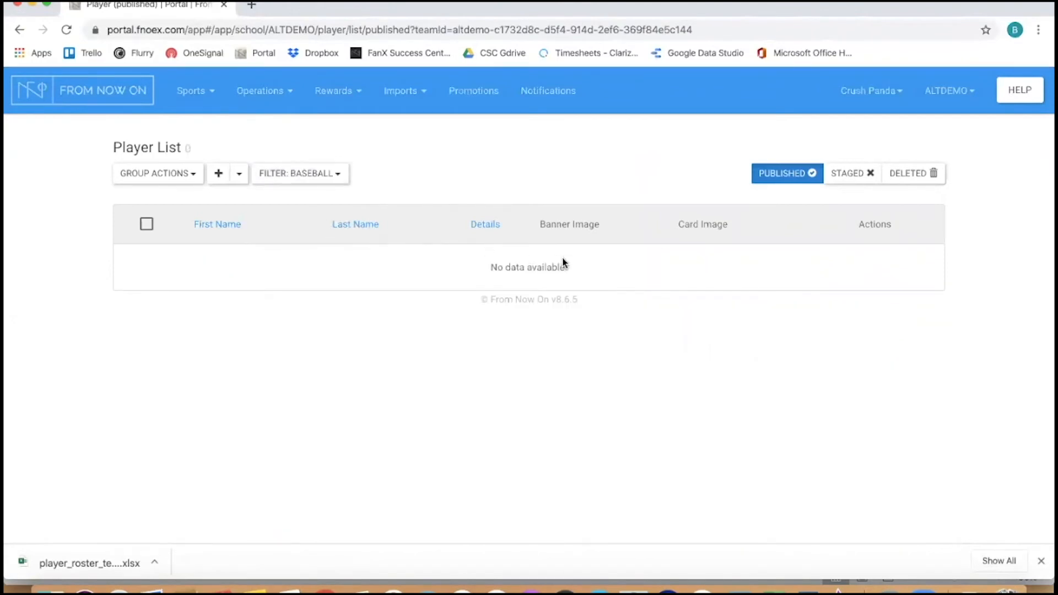
pyautogui.click(852, 174)
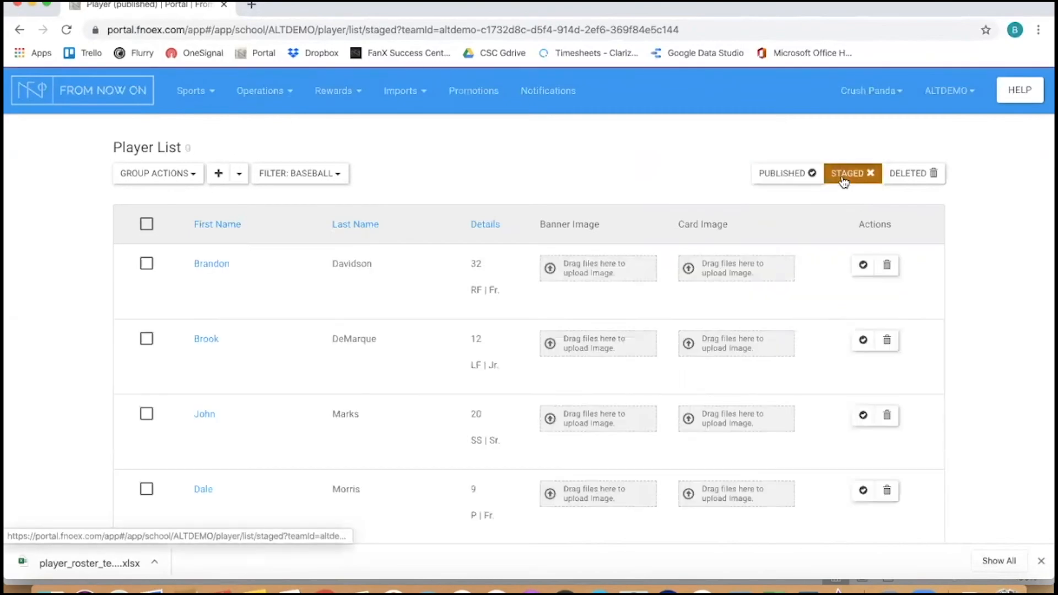
pyautogui.scroll(-3)
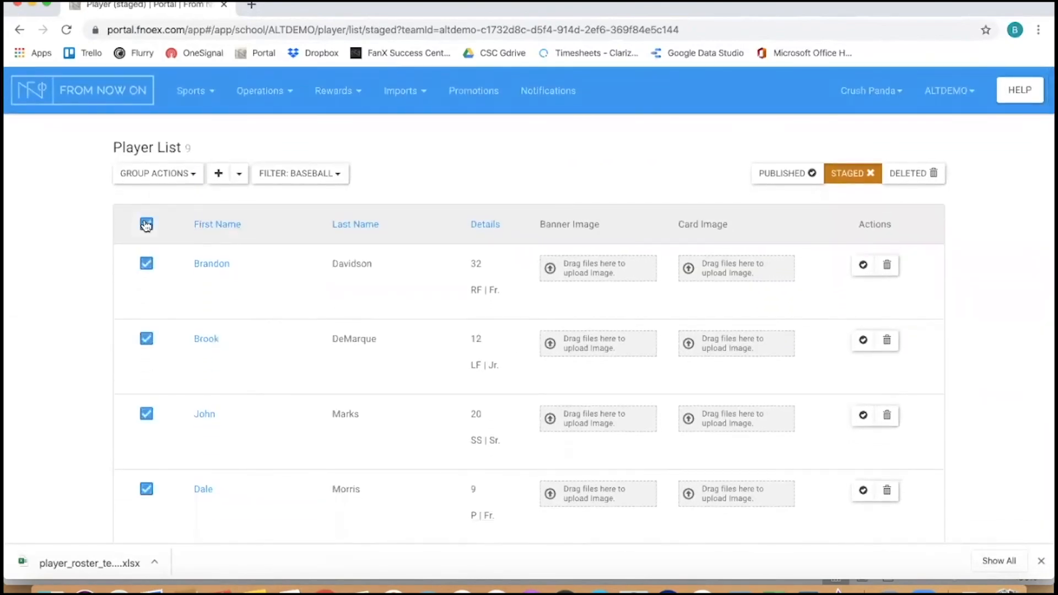
# Publish the nine selected Baseball players and view them under Published.
pyautogui.click(157, 173)
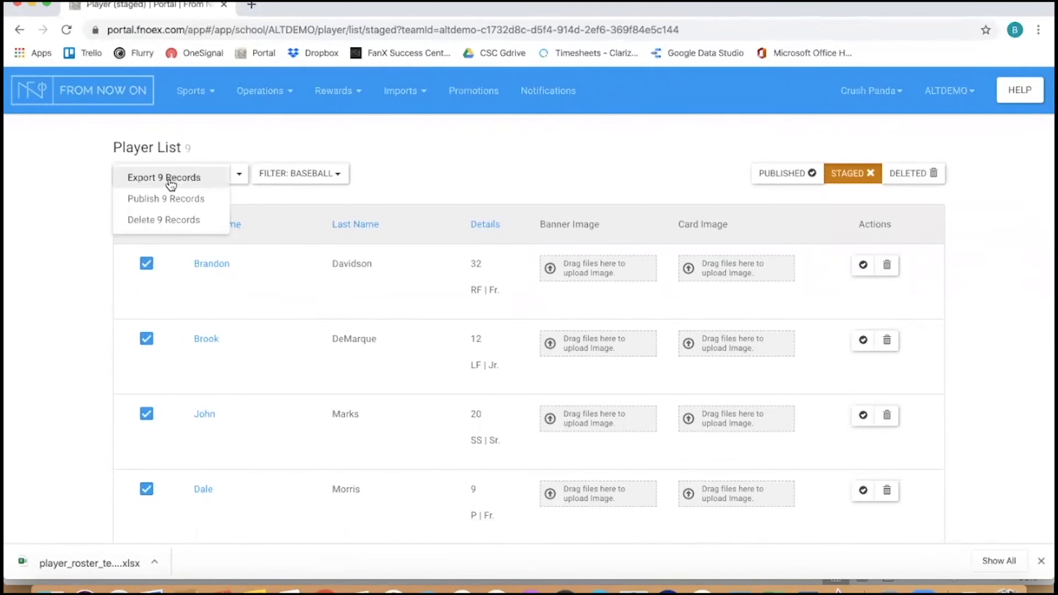
pyautogui.click(157, 173)
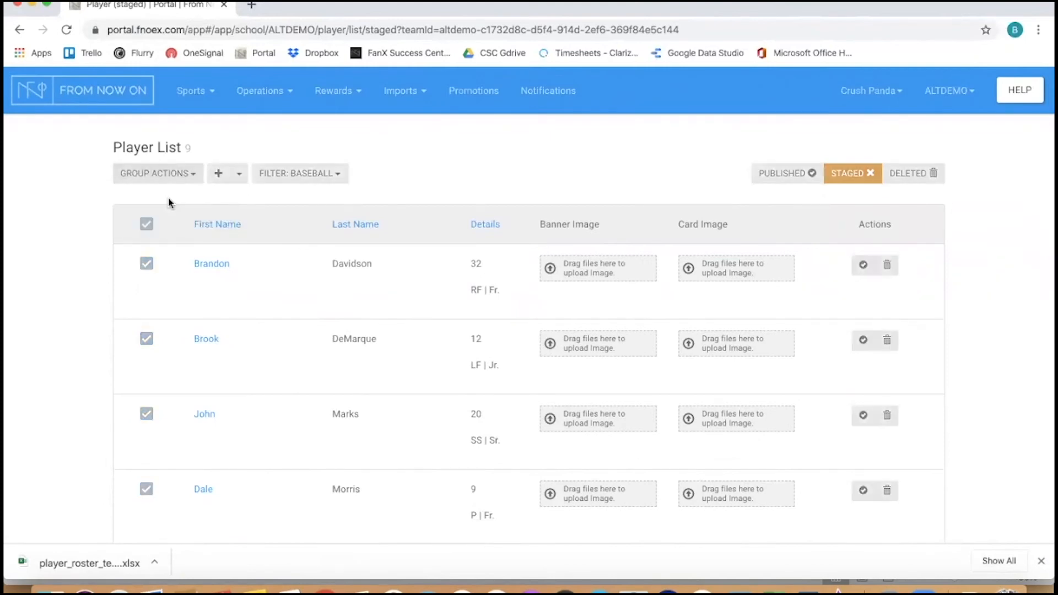
pyautogui.moveTo(608, 191)
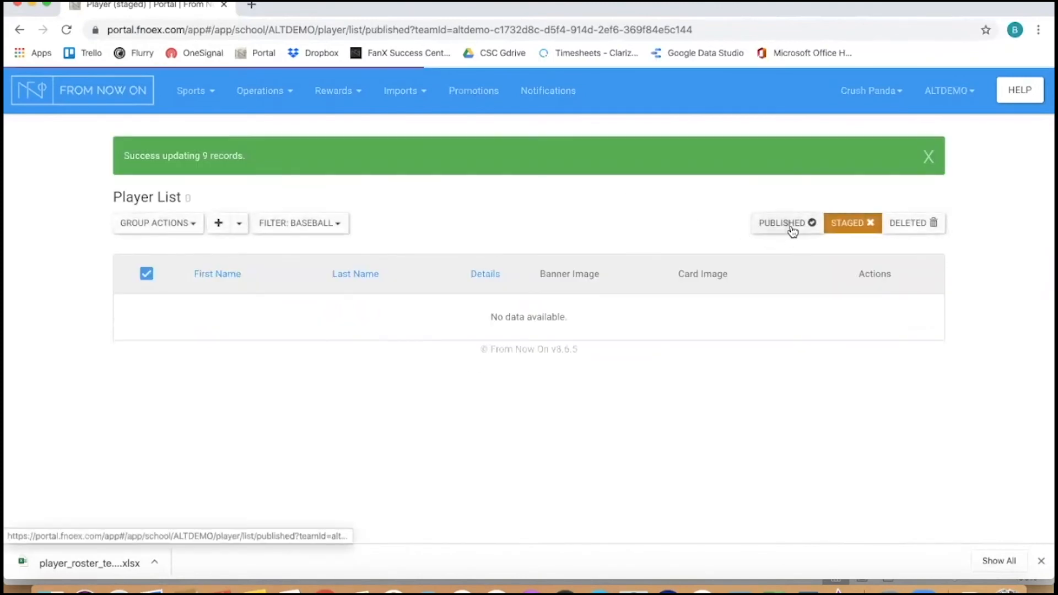
pyautogui.click(782, 222)
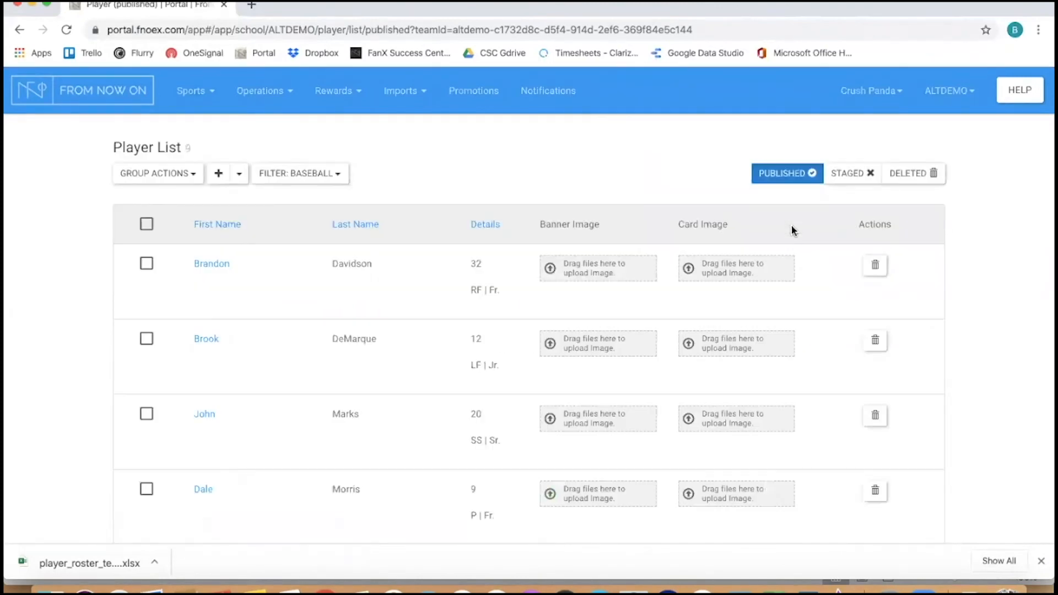
pyautogui.moveTo(294, 286)
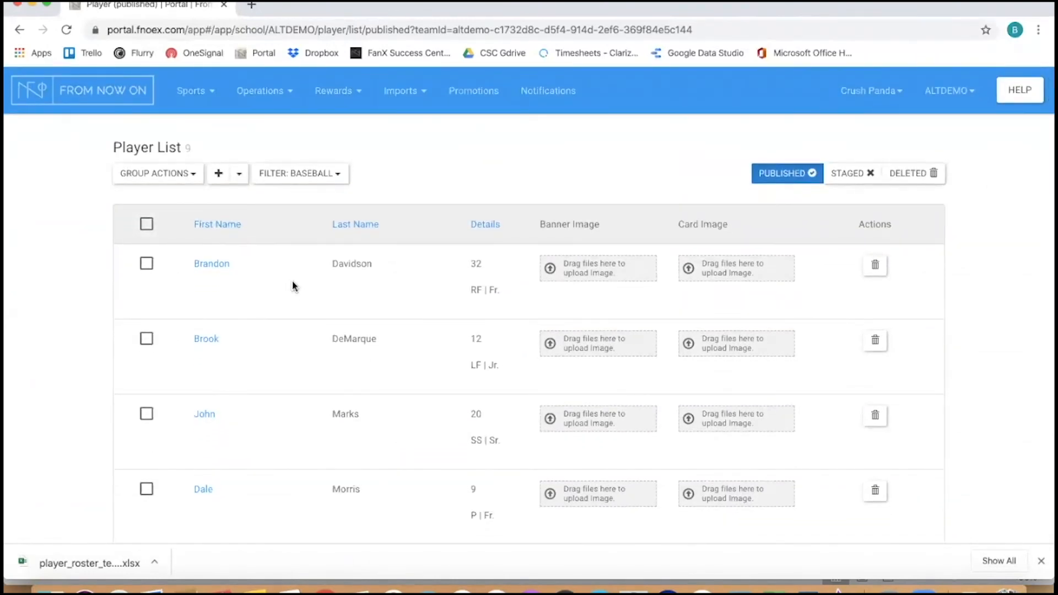
pyautogui.moveTo(716, 324)
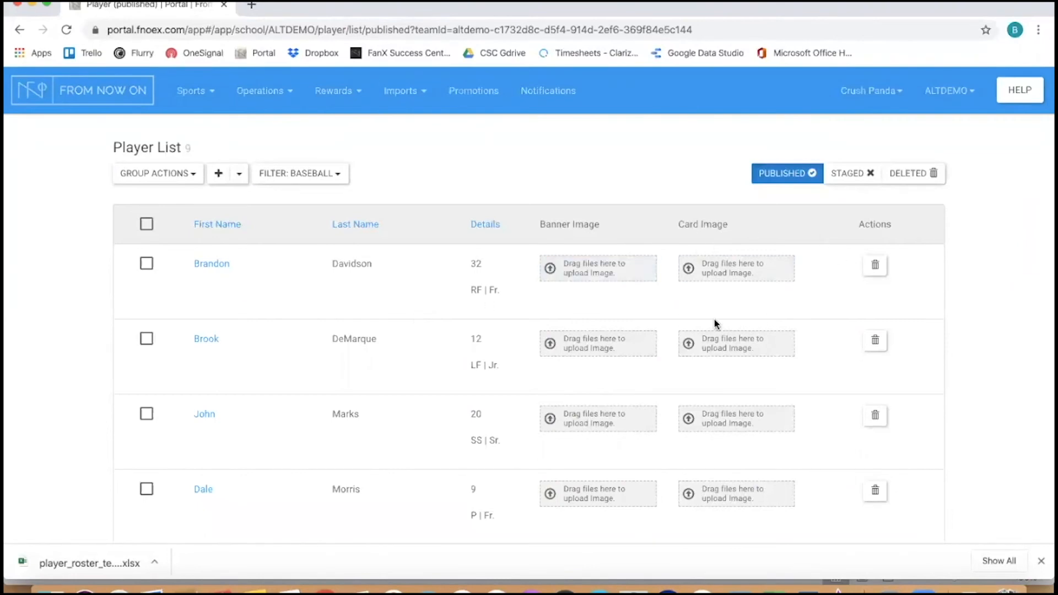
pyautogui.moveTo(293, 266)
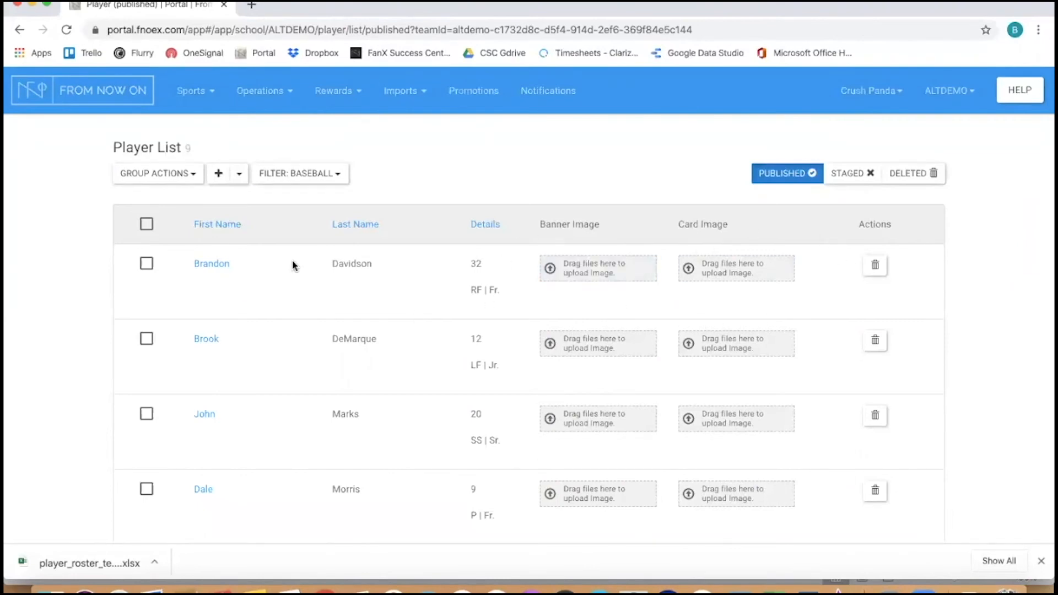
pyautogui.click(211, 263)
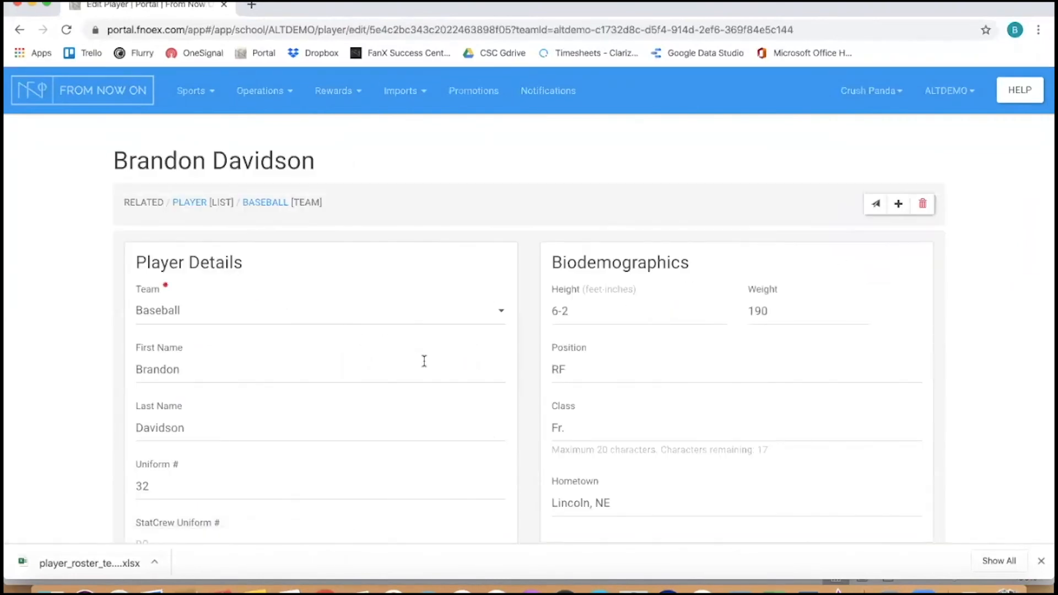
pyautogui.scroll(-3)
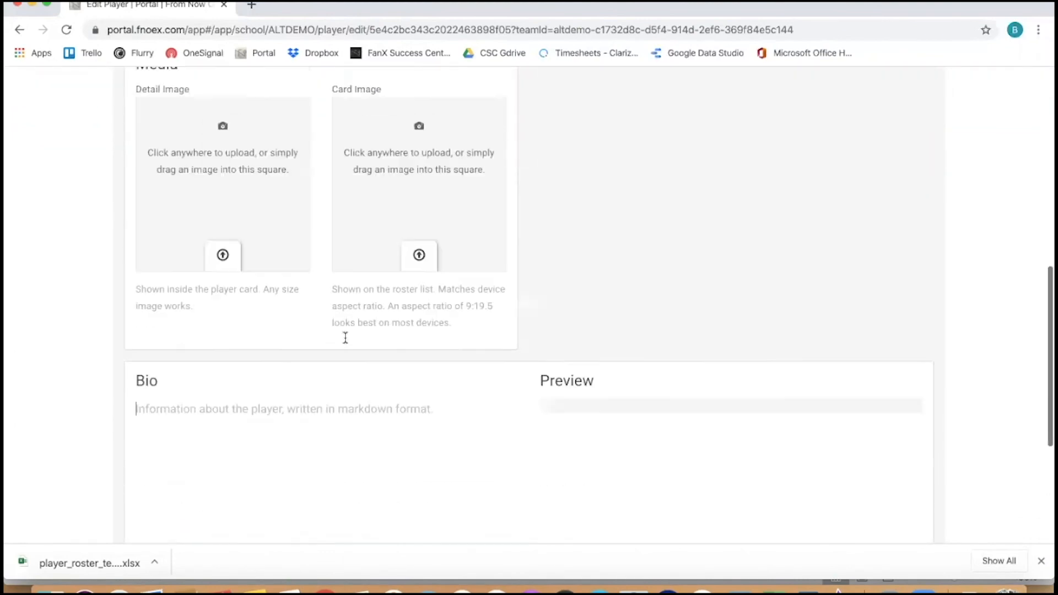
pyautogui.scroll(3)
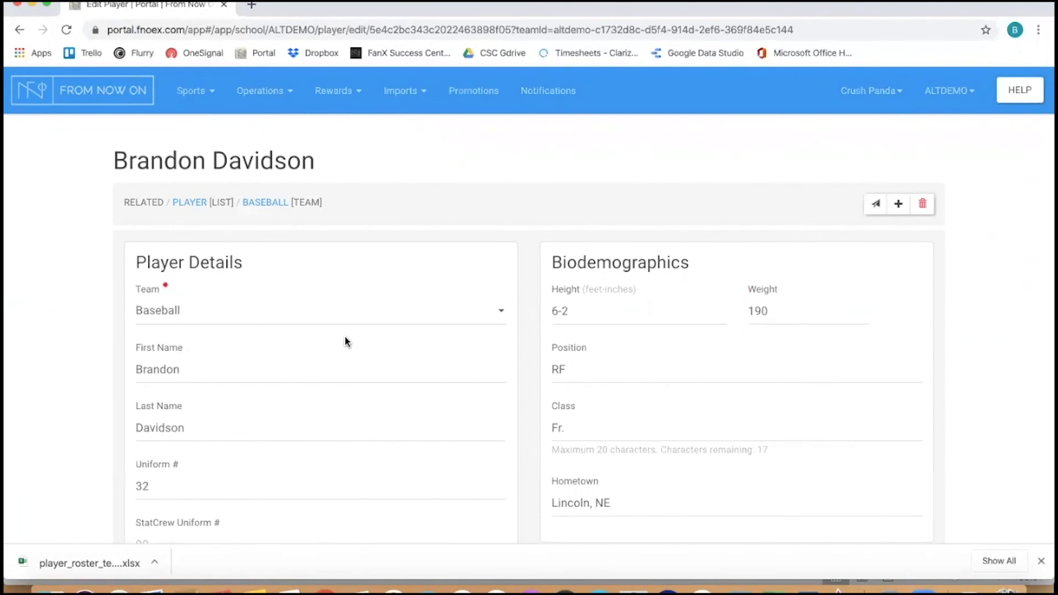
pyautogui.moveTo(429, 182)
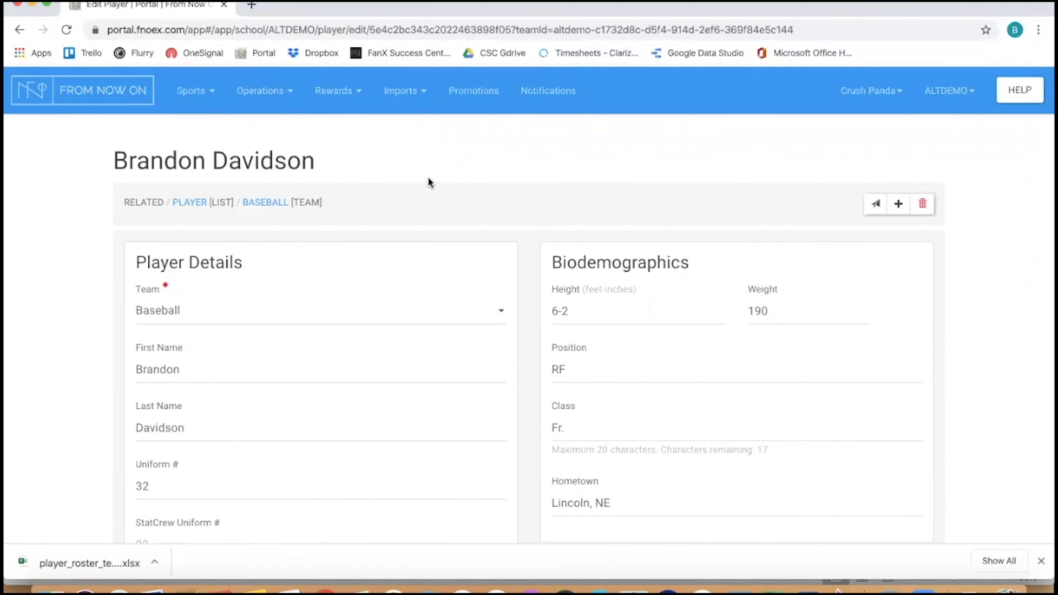